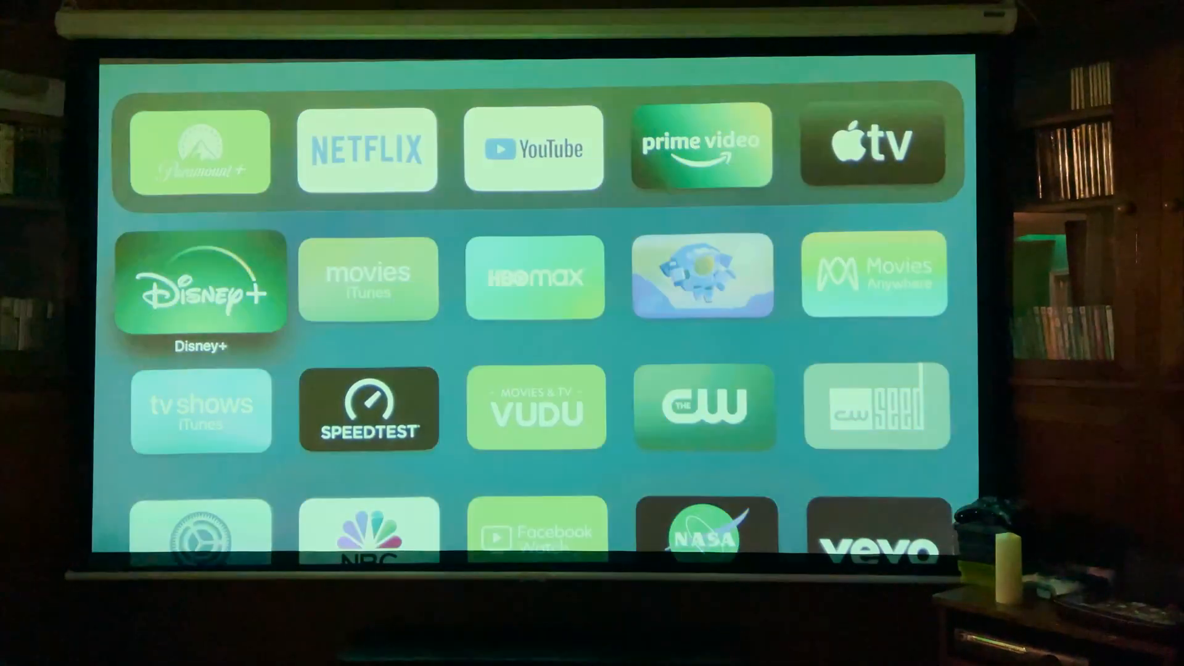
click(533, 148)
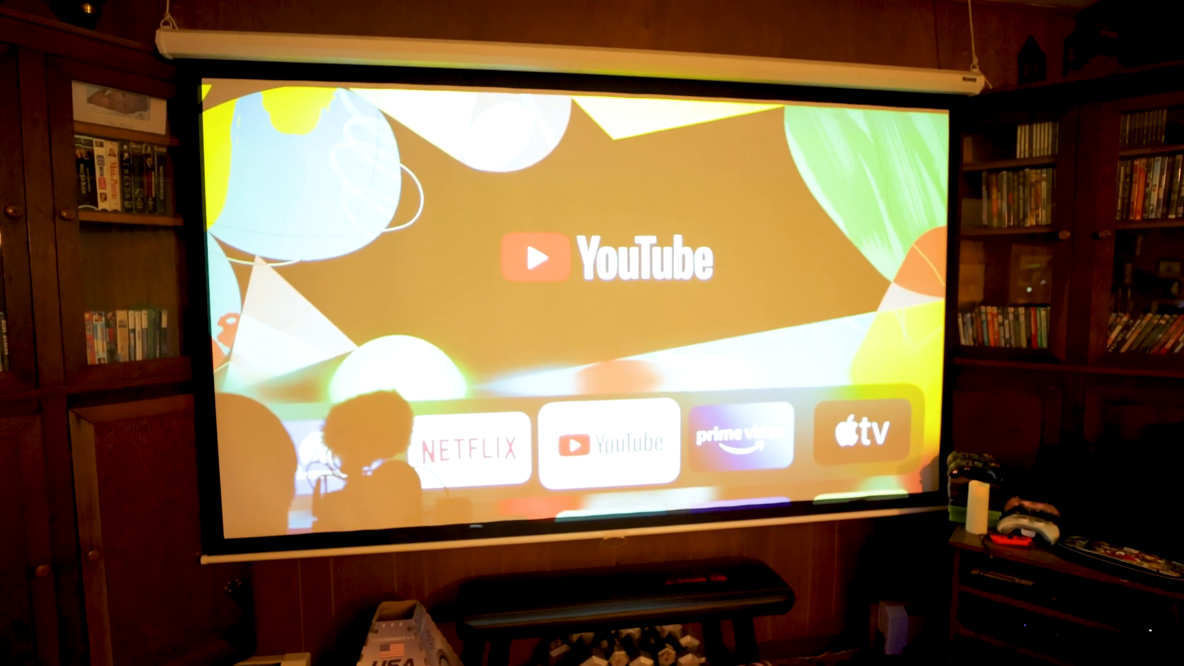